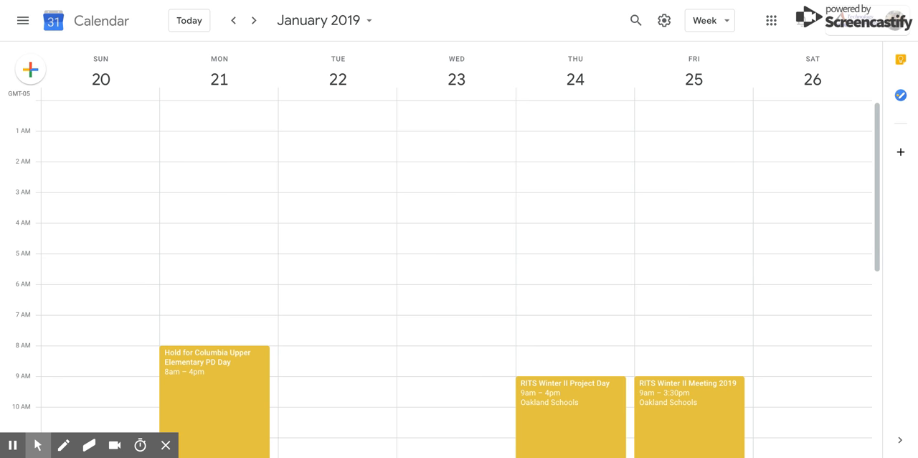
pyautogui.moveTo(339, 142)
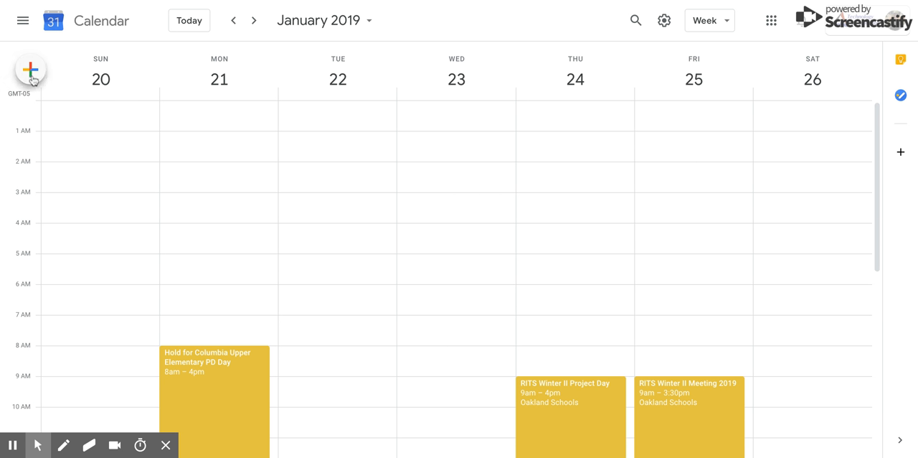
# Start a new event draft for January 20, 2019, 9:30–10:30am.
pyautogui.click(94, 407)
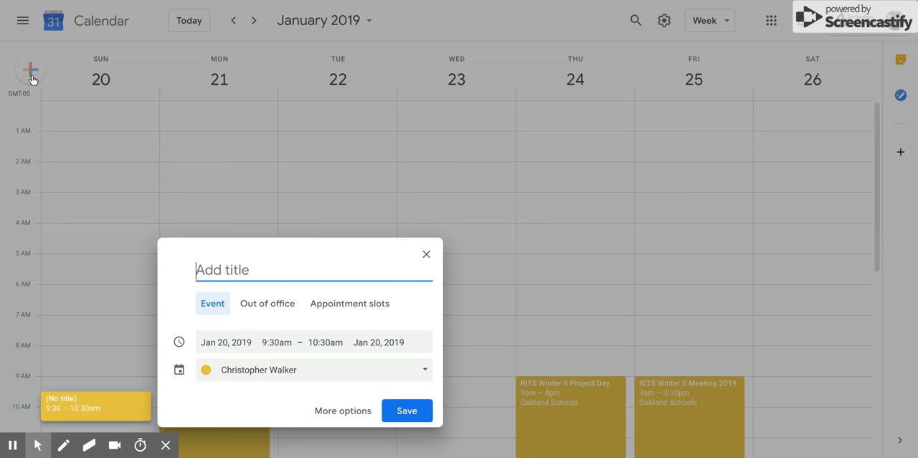
pyautogui.moveTo(117, 396)
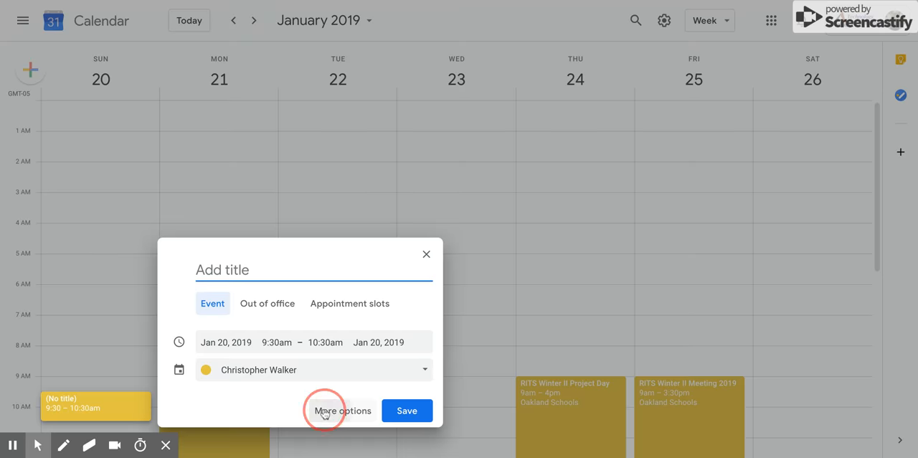
# Expand the untitled event into the full event details editor.
pyautogui.click(342, 411)
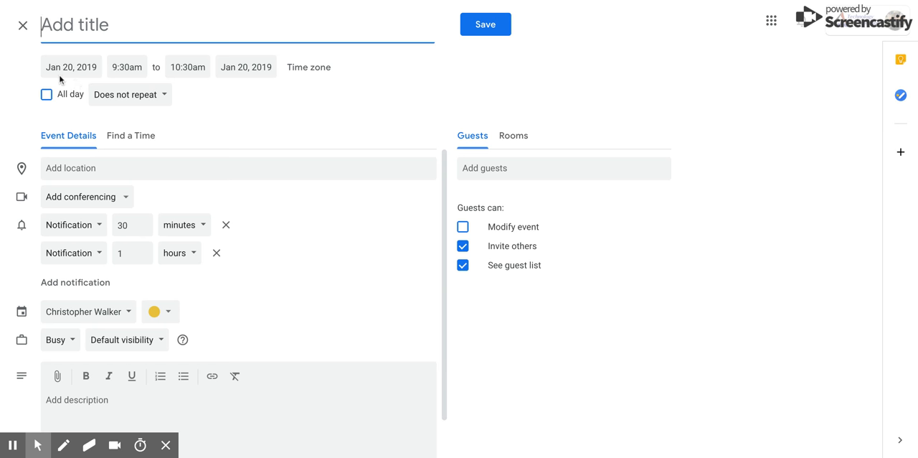
pyautogui.moveTo(195, 76)
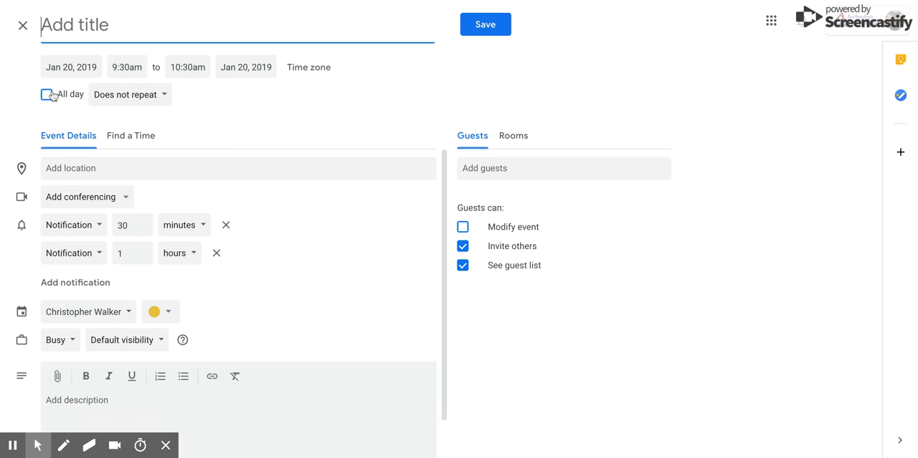
# Make the event all-day and set its start date to January 23, 2019.
pyautogui.click(46, 94)
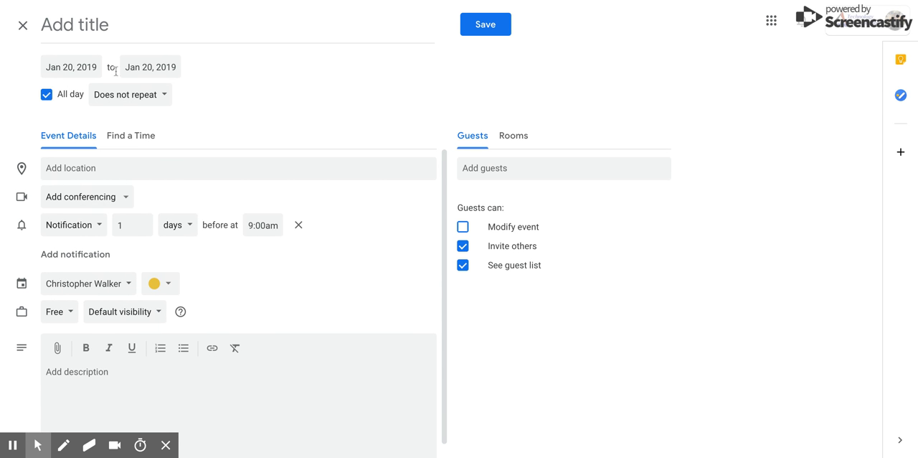
pyautogui.moveTo(221, 74)
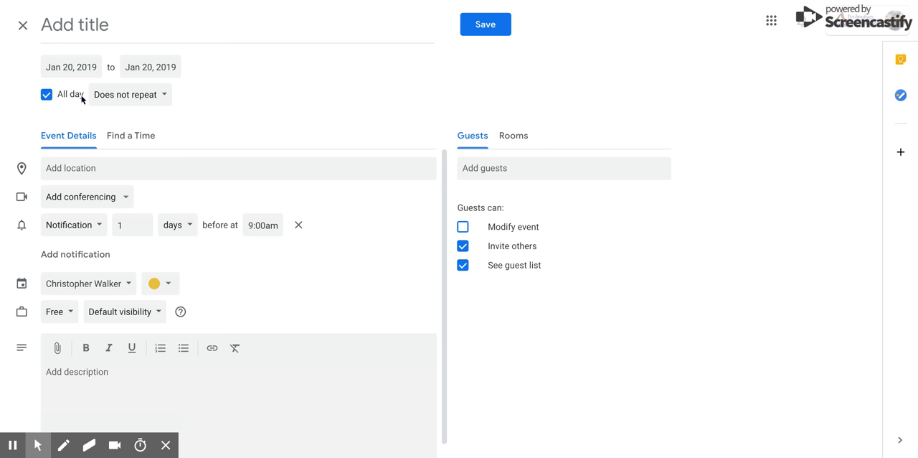
pyautogui.click(72, 67)
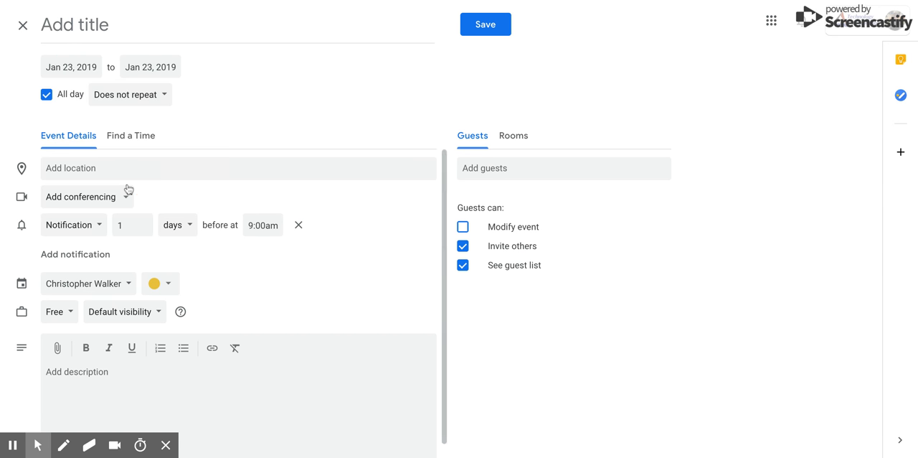
# Set the end date to January 25 and title the event 'Ed Tech Kickoff'.
pyautogui.click(151, 68)
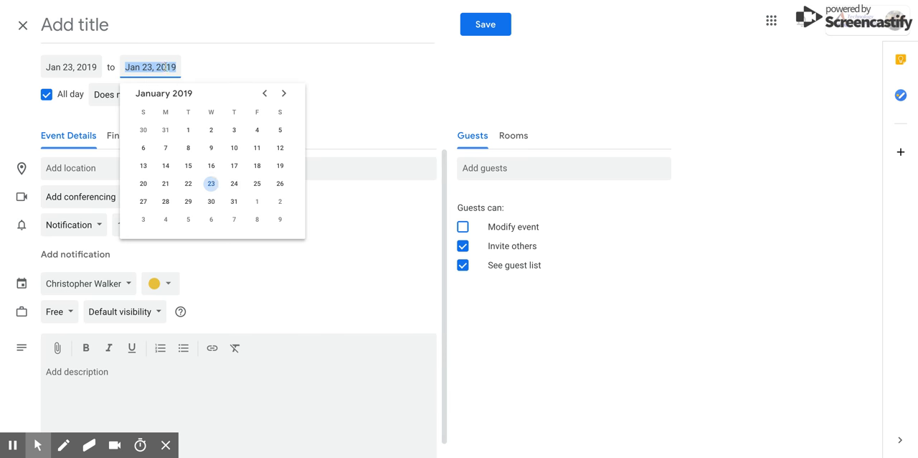
pyautogui.click(257, 182)
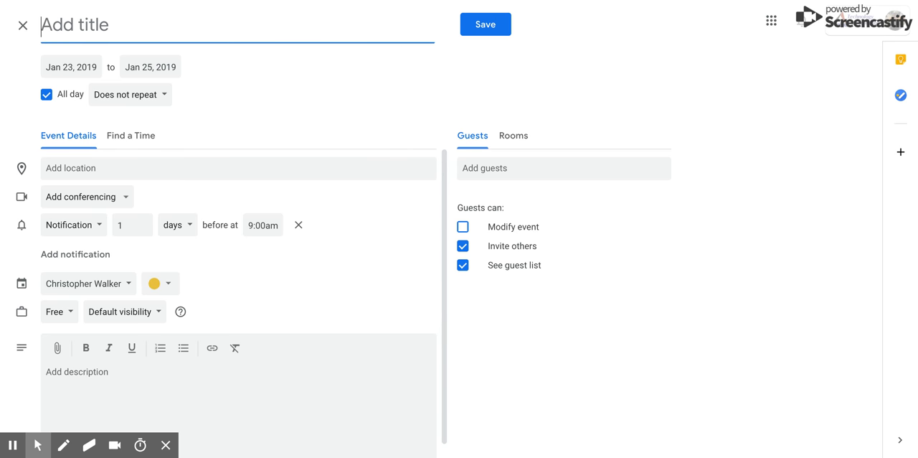
pyautogui.write('Ed Tech E')
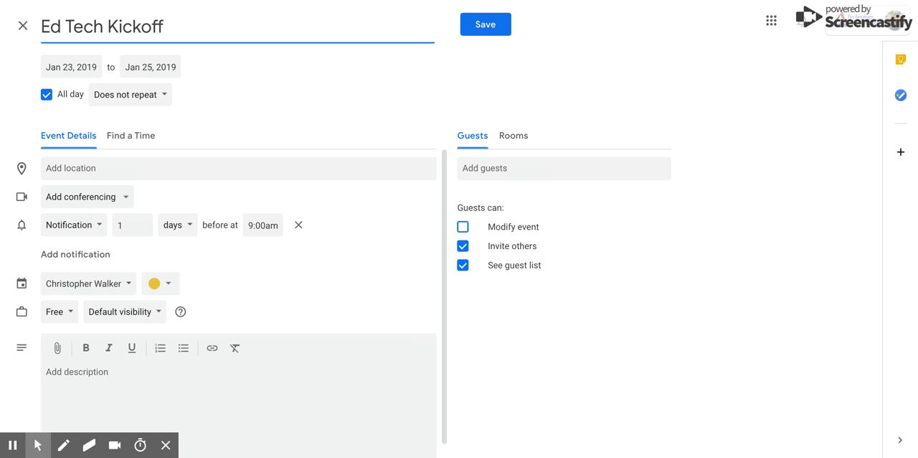
pyautogui.moveTo(462, 46)
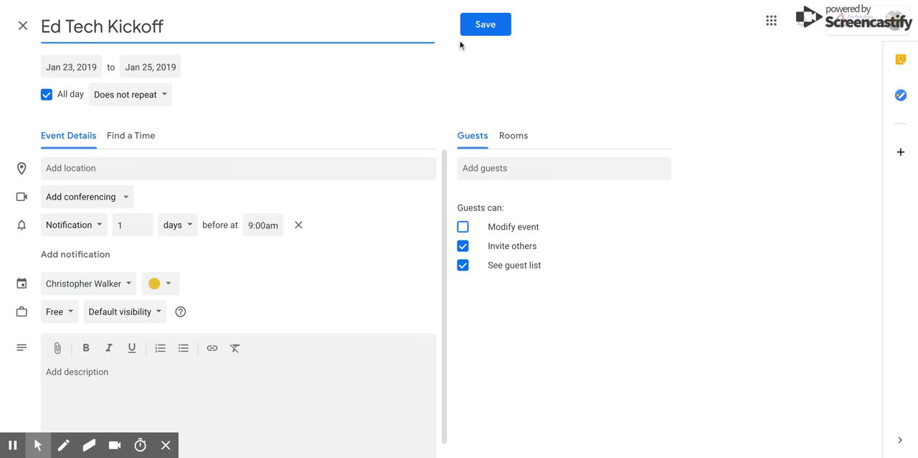
# Save Ed Tech Kickoff so it spans January 23–25 in the week view.
pyautogui.click(485, 23)
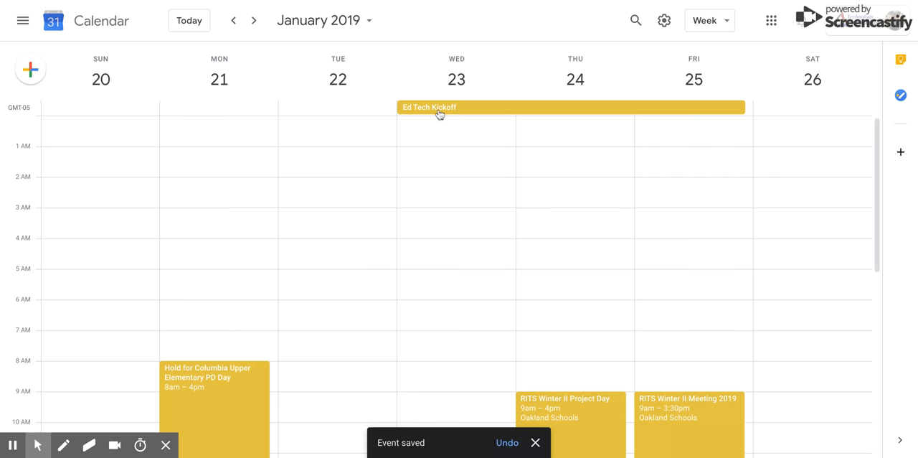
pyautogui.moveTo(635, 109)
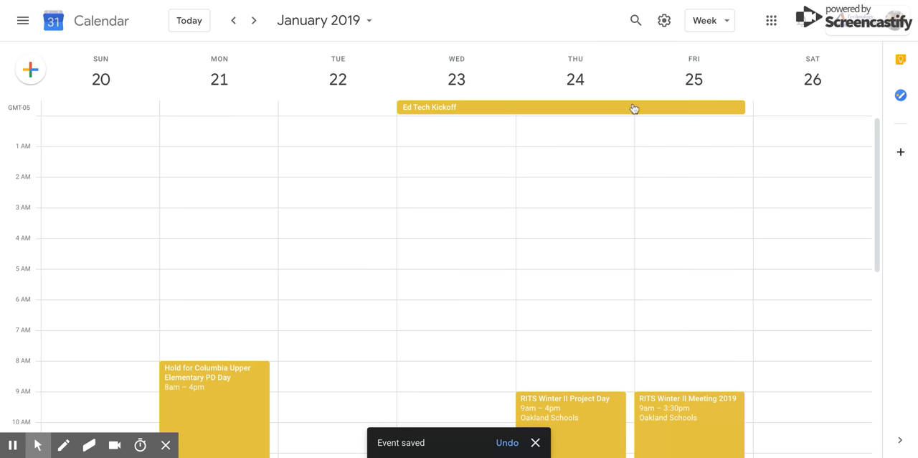
pyautogui.moveTo(574, 152)
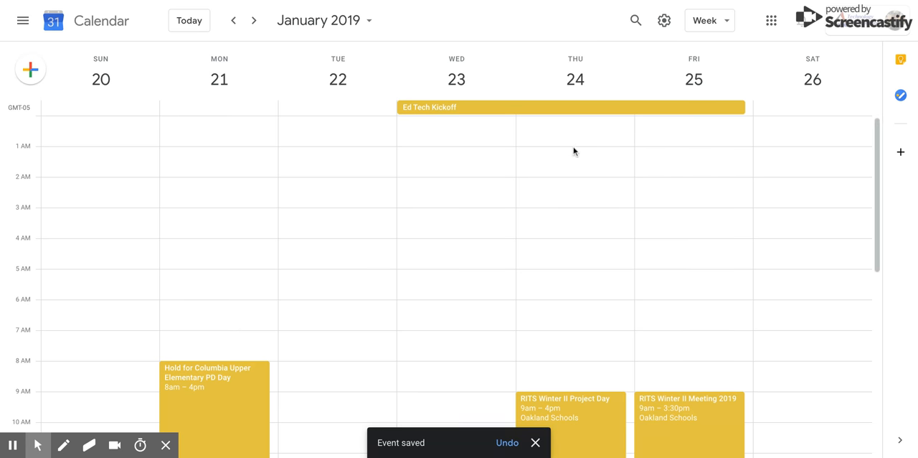
pyautogui.moveTo(569, 135)
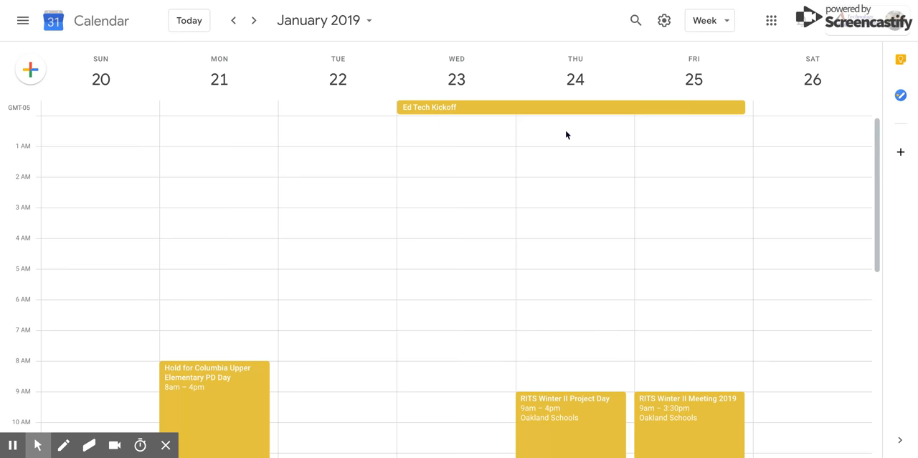
pyautogui.scroll(-3)
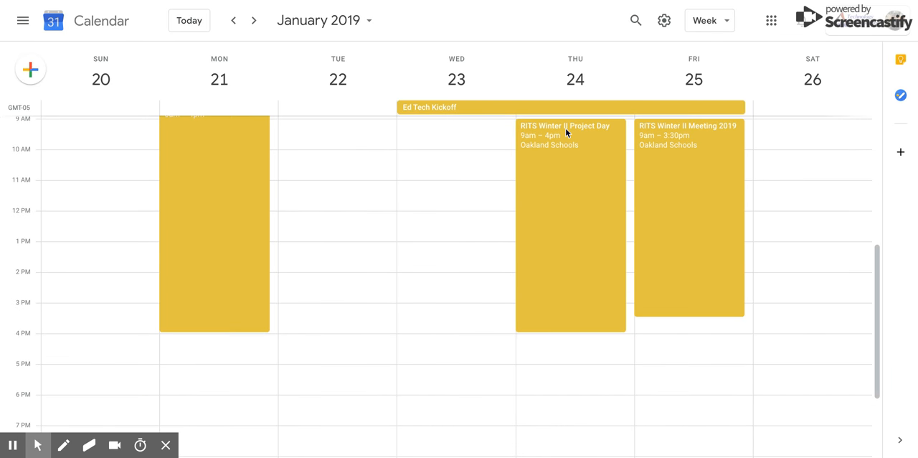
pyautogui.scroll(-3)
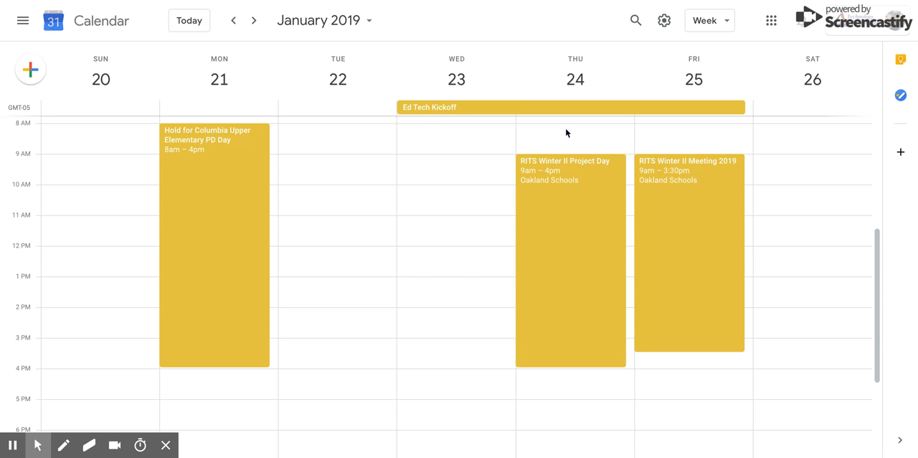
pyautogui.moveTo(672, 3)
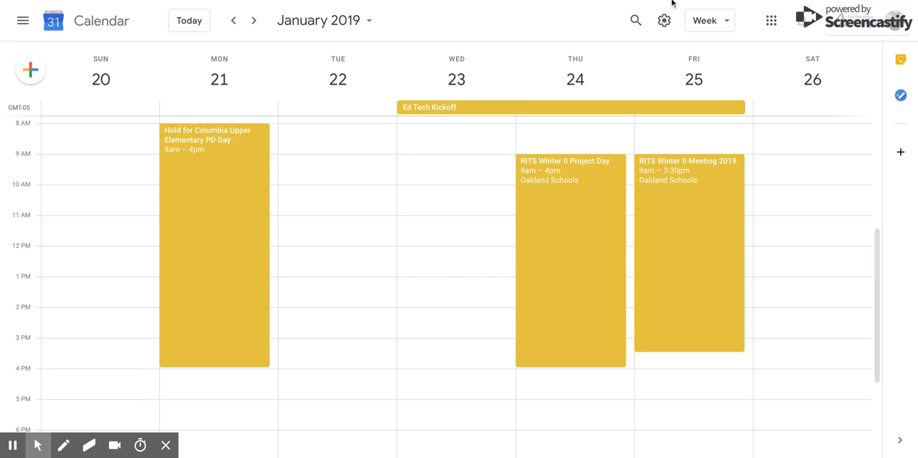